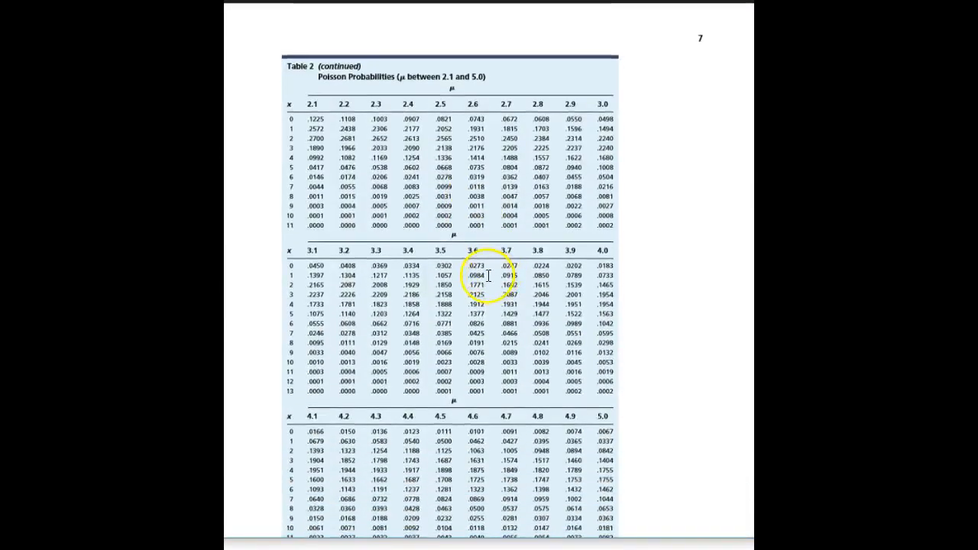
scroll("down", 3)
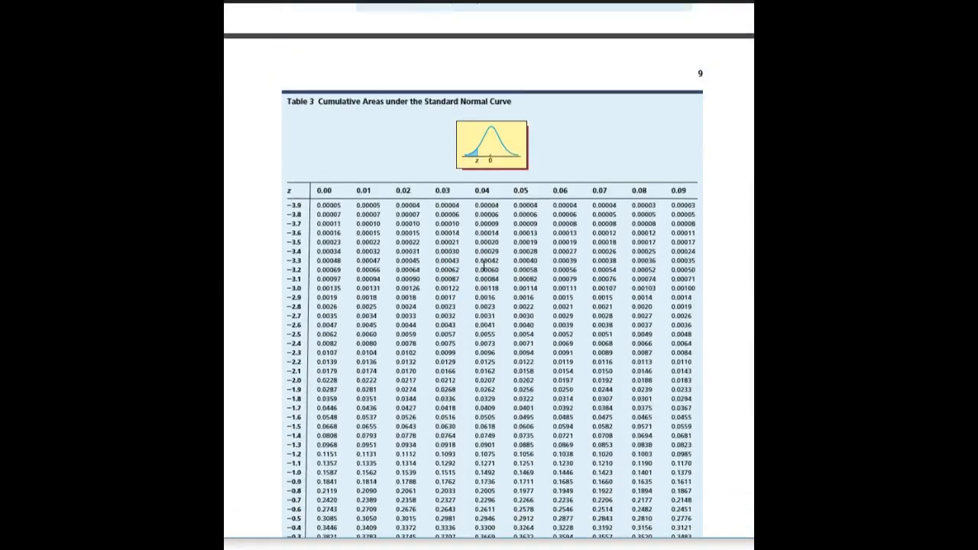